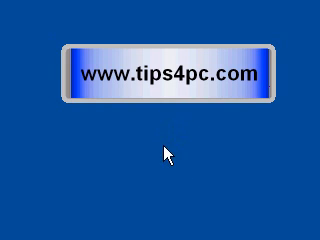
{"action": "mouse_move", "coordinate": [192, 176]}
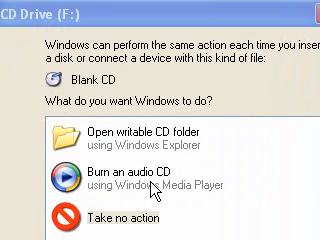
{"action": "mouse_move", "coordinate": [150, 188]}
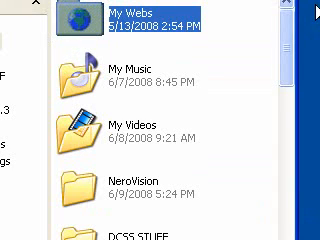
Scroll My Documents down to the Downloads, Hi guys_files, dum-dum.1.3 and nofollow-free folders.
{"action": "scroll", "scroll_direction": "down", "scroll_amount": 3}
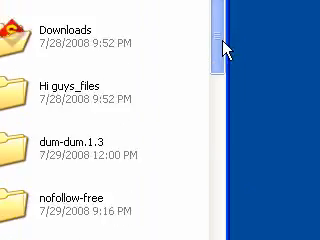
Scroll past the subfolders to the individual files Sales Invoice1.xls and Analysis.doc.
{"action": "scroll", "scroll_direction": "down", "scroll_amount": 3}
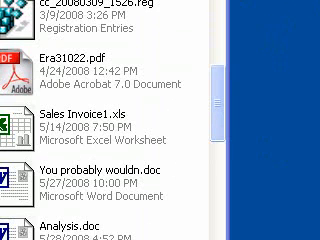
{"action": "scroll", "scroll_direction": "down", "scroll_amount": 3}
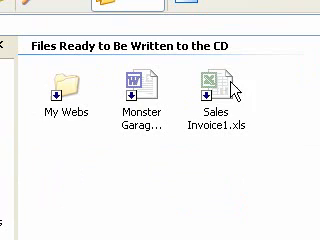
{"action": "mouse_move", "coordinate": [218, 178]}
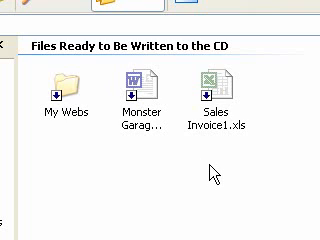
{"action": "mouse_move", "coordinate": [212, 178]}
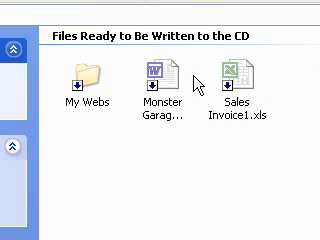
{"action": "mouse_move", "coordinate": [138, 98]}
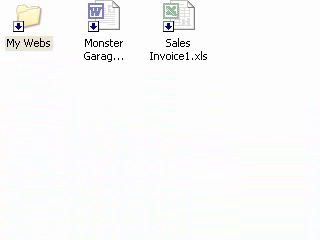
{"action": "left_click", "coordinate": [20, 24]}
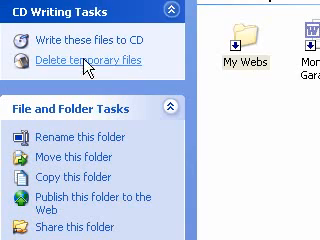
Write the waiting files to a CD named Aug 19 2008 via CD Writing Tasks.
{"action": "left_click", "coordinate": [72, 36]}
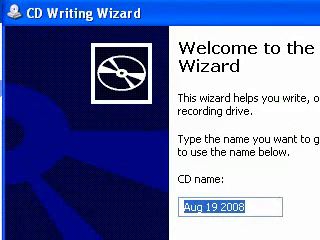
{"action": "scroll", "scroll_direction": "down", "scroll_amount": 3}
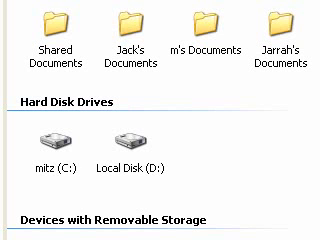
Select the burned Sales Invoice1.xls on the finished disc in the CD drive.
{"action": "scroll", "scroll_direction": "down", "scroll_amount": 3}
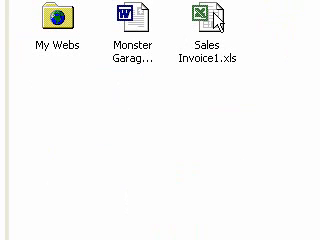
{"action": "left_click", "coordinate": [208, 22]}
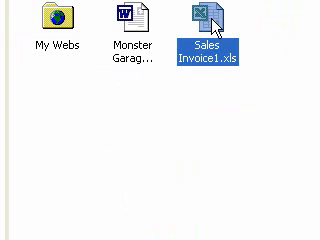